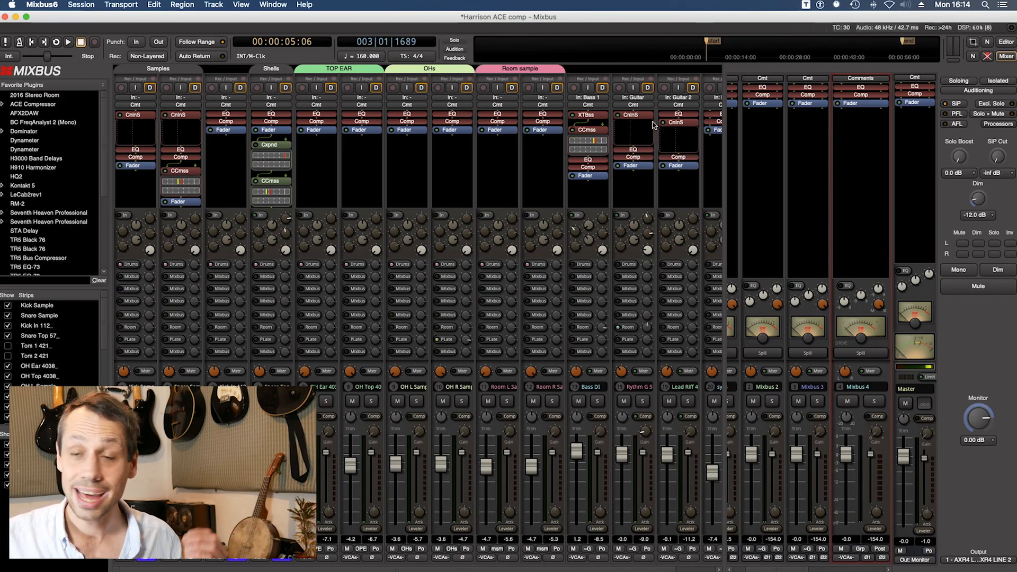
{"action": "mouse_move", "coordinate": [652, 126]}
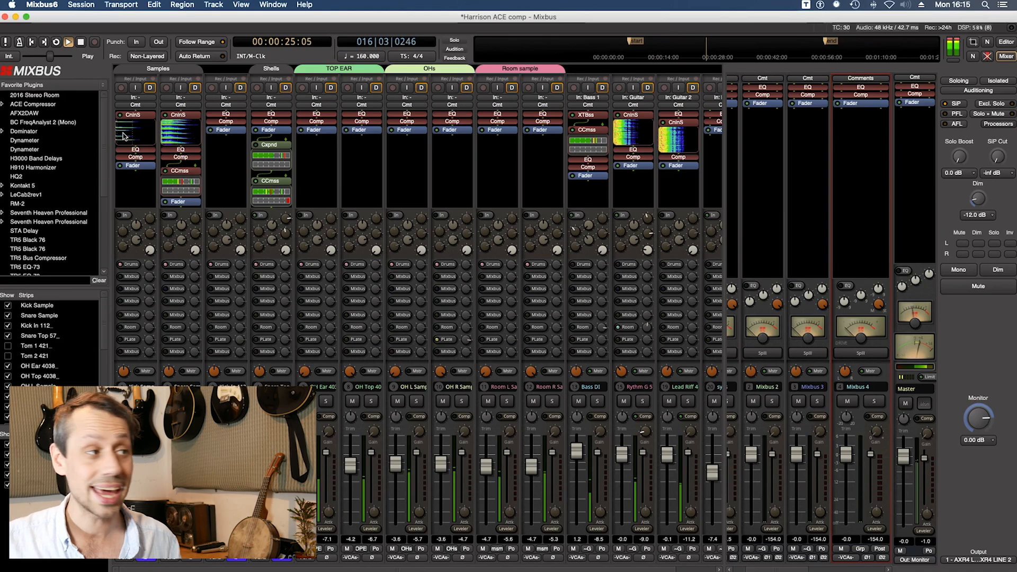
{"action": "mouse_move", "coordinate": [129, 134]}
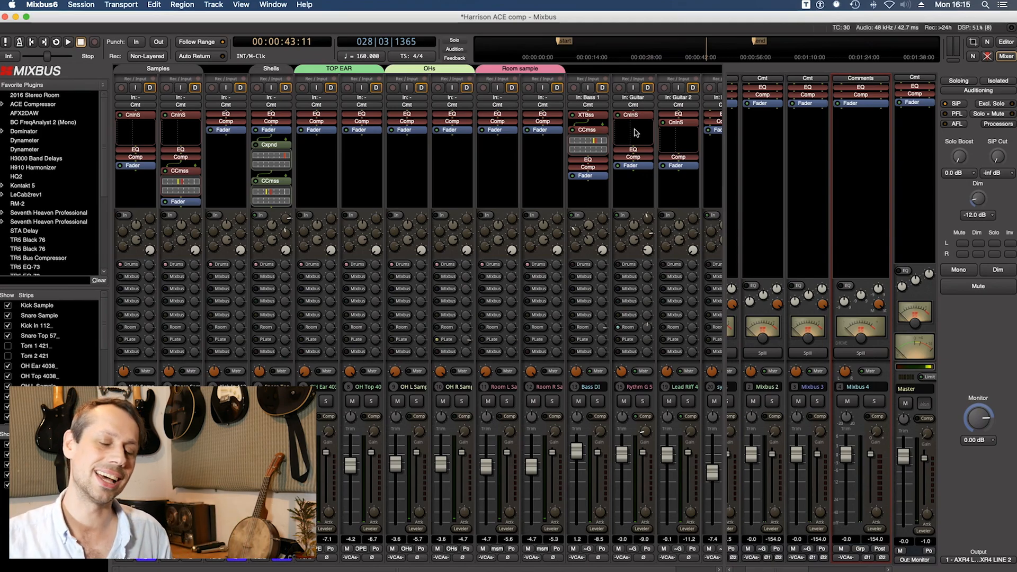
{"action": "mouse_move", "coordinate": [633, 133]}
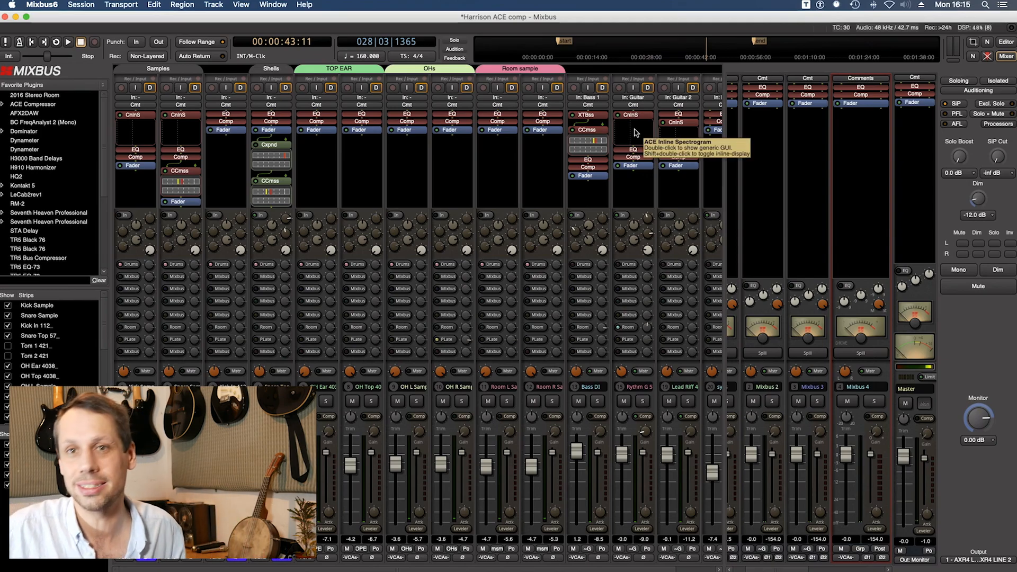